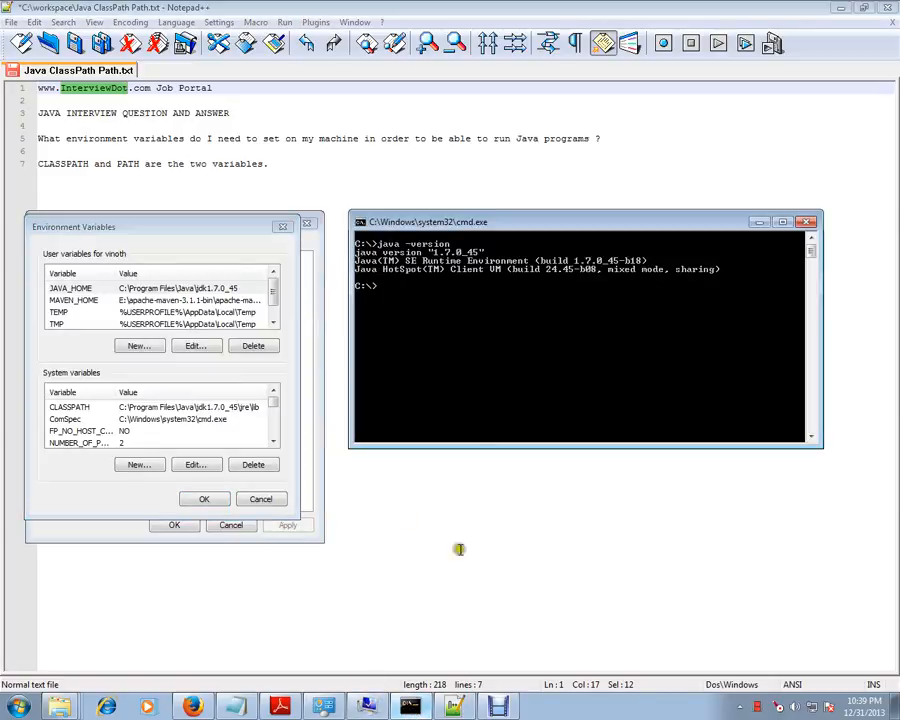
mouse_move(436, 370)
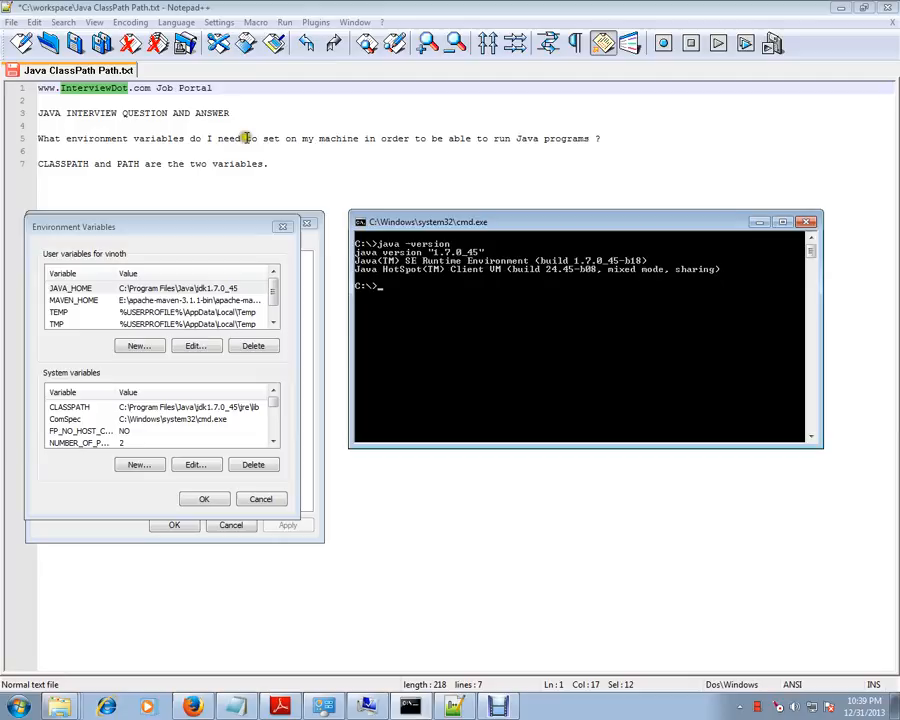
mouse_move(384, 138)
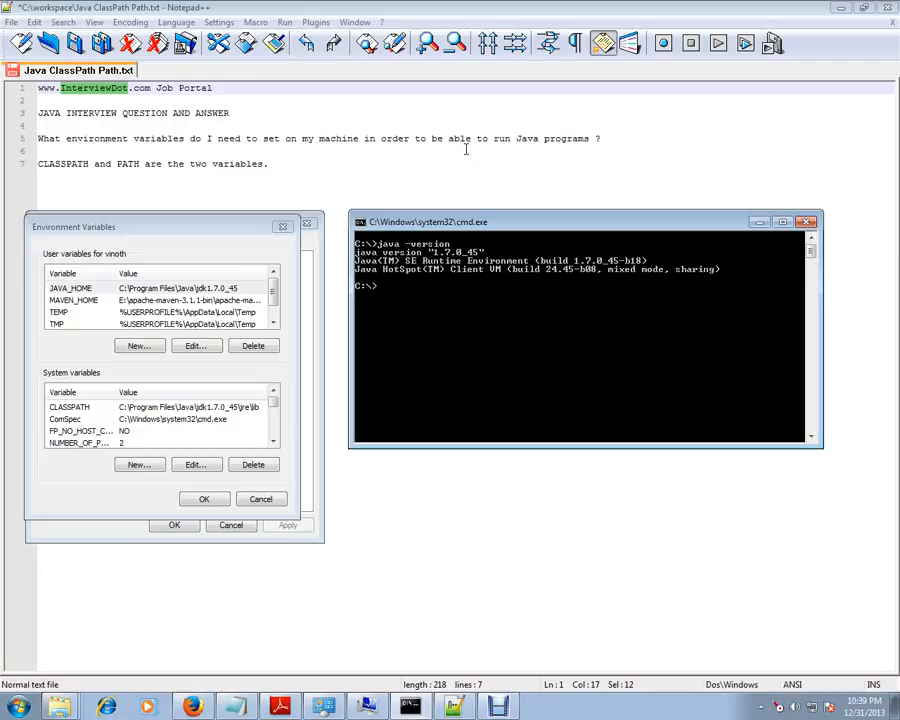
mouse_move(444, 296)
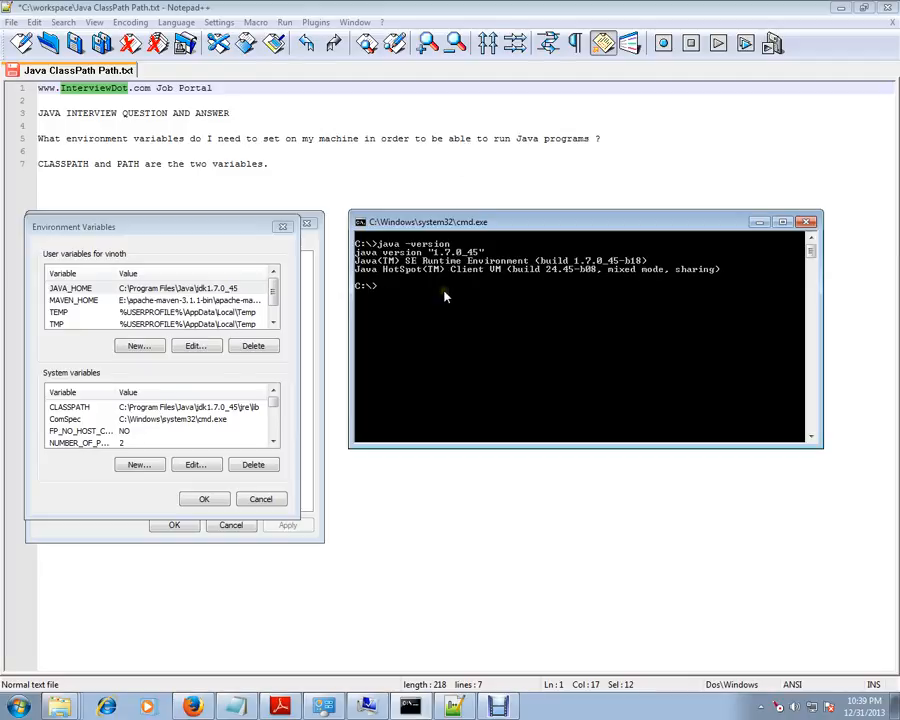
Step: Run JAVA -version again, confirming Java 1.7.0_45 runtime details are returned
text(JAVA -)
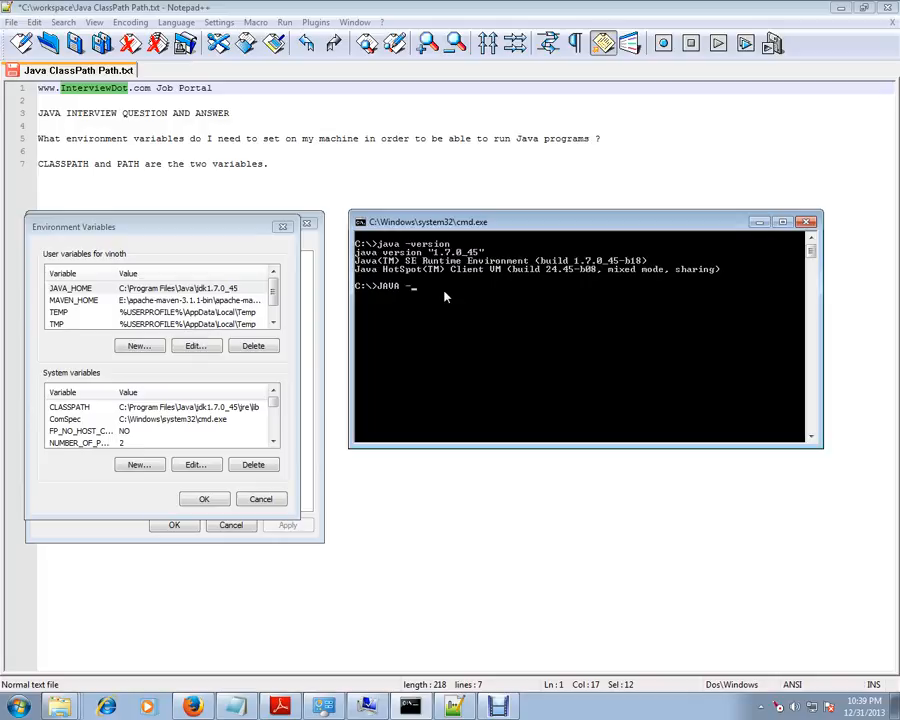
text(v)
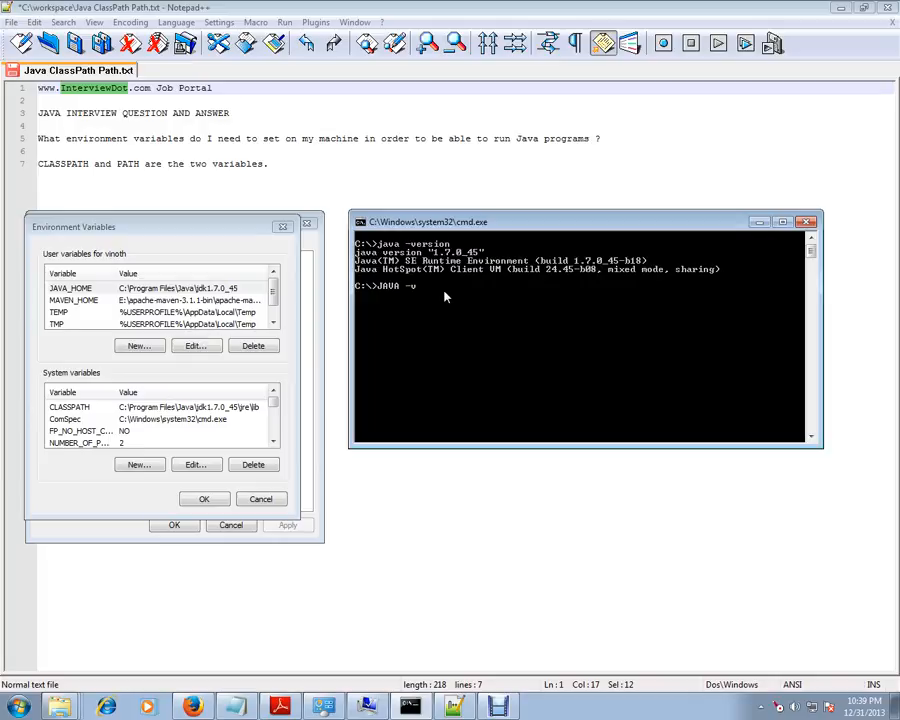
text(ersion)
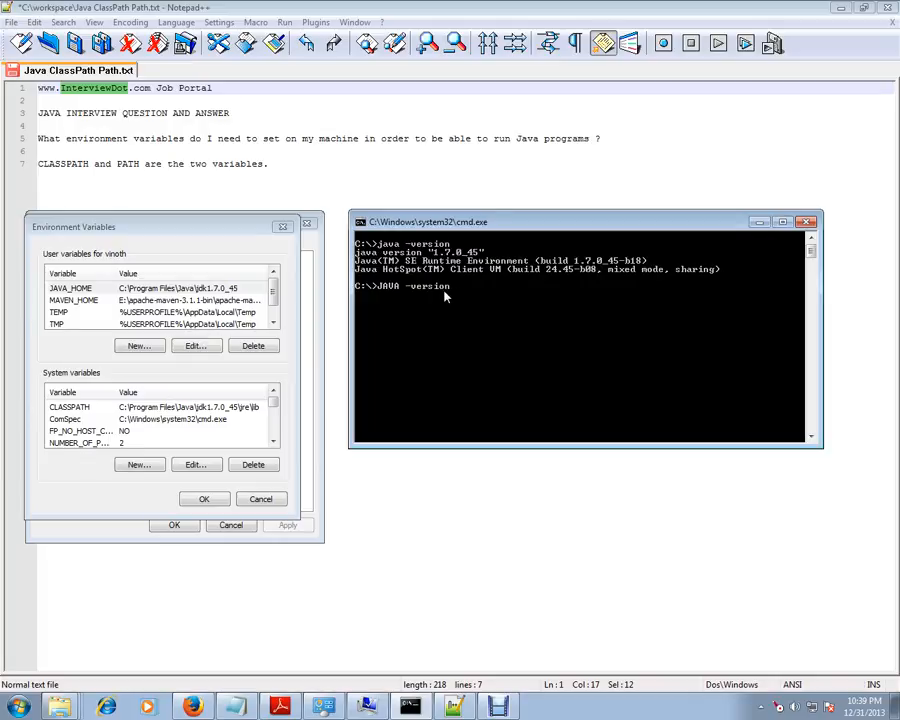
key(enter)
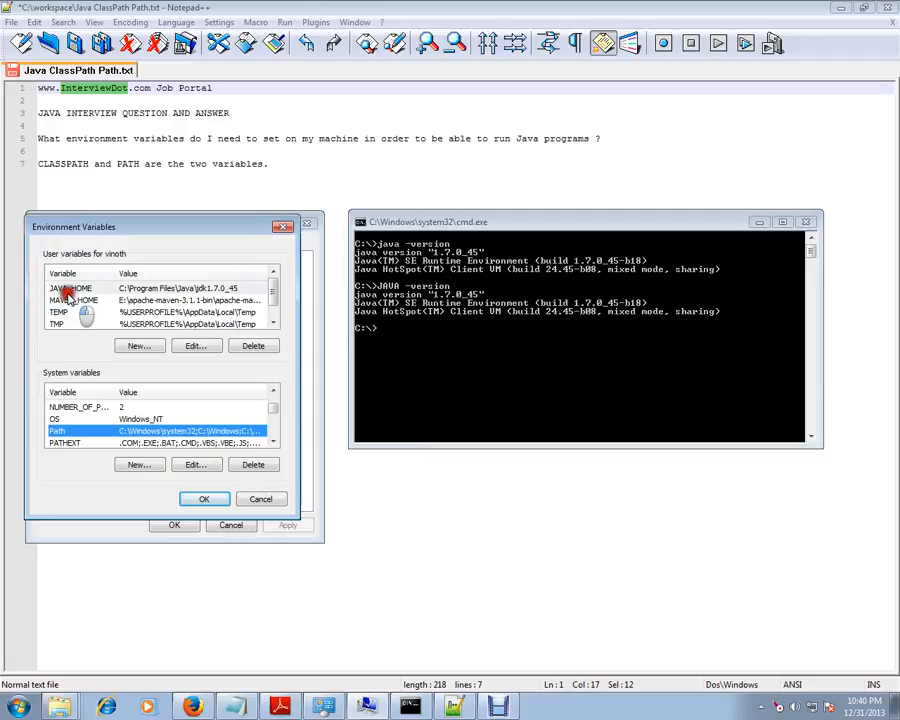
click(70, 288)
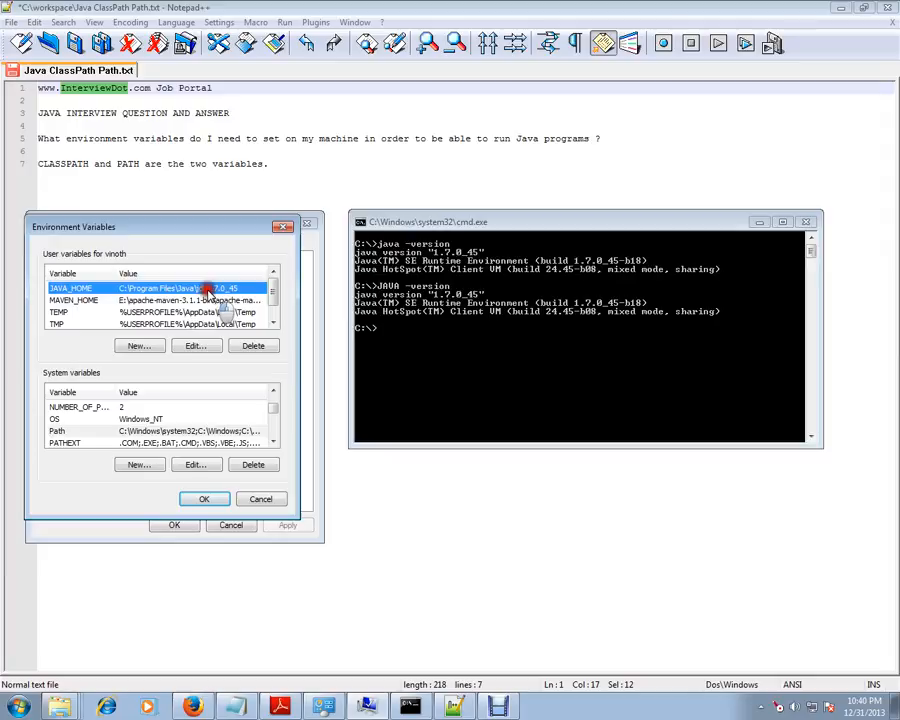
click(462, 376)
text(java)
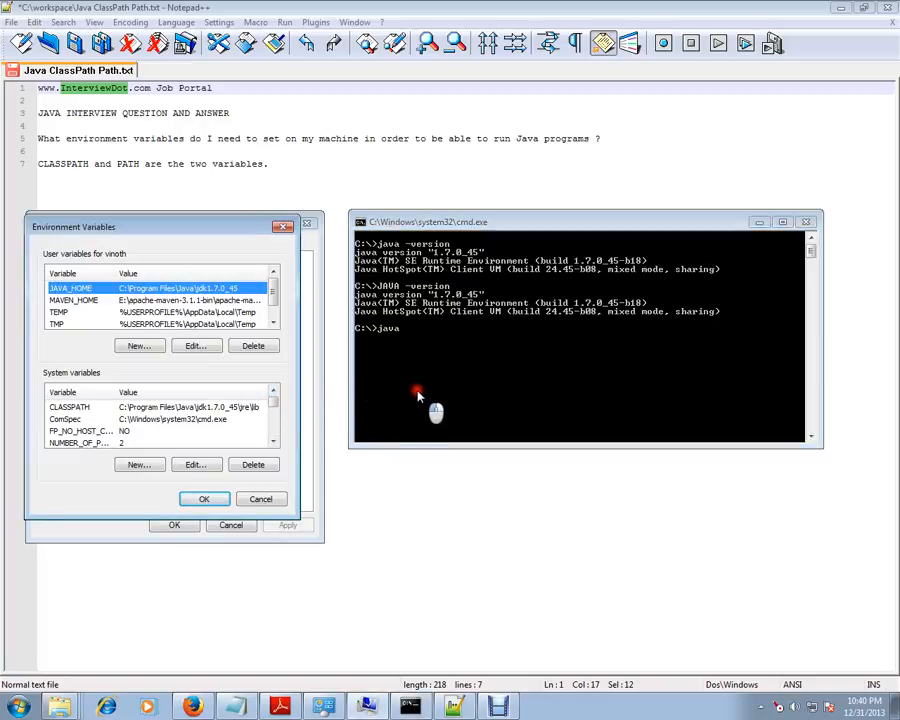
mouse_move(446, 396)
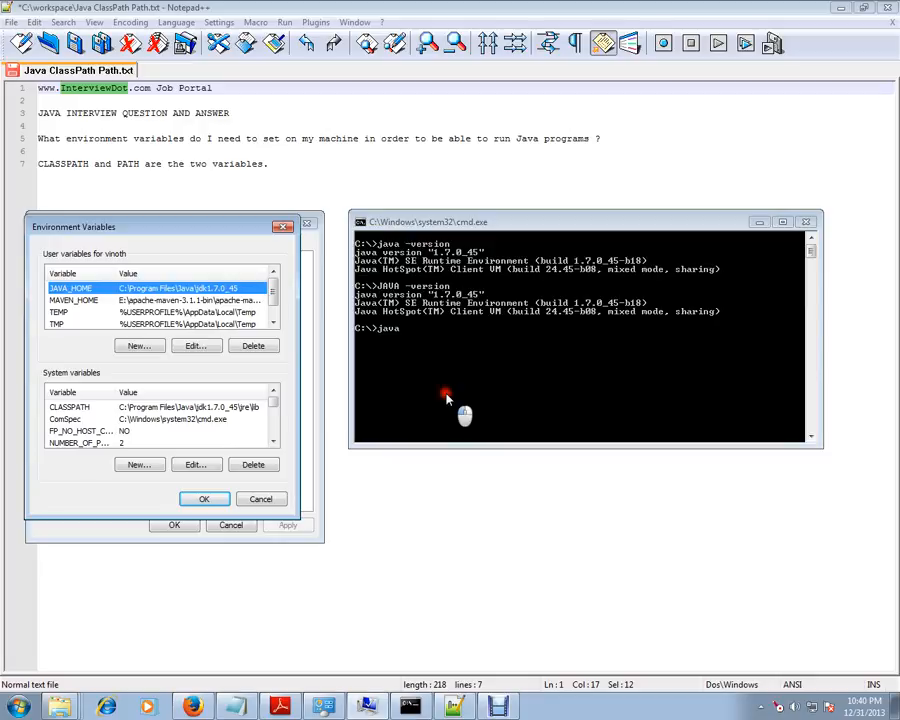
mouse_move(450, 396)
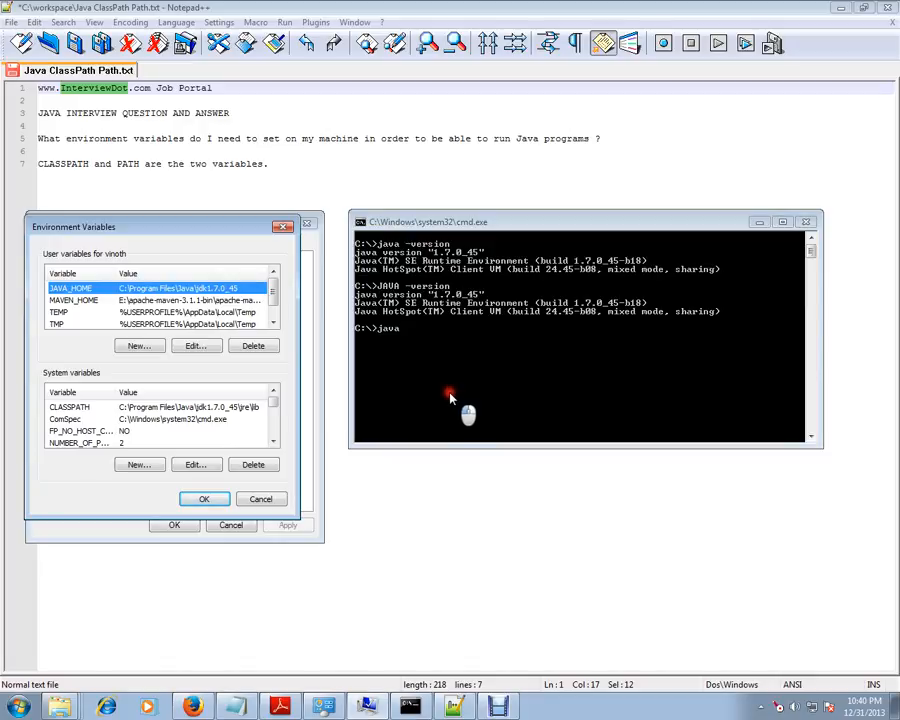
mouse_move(450, 392)
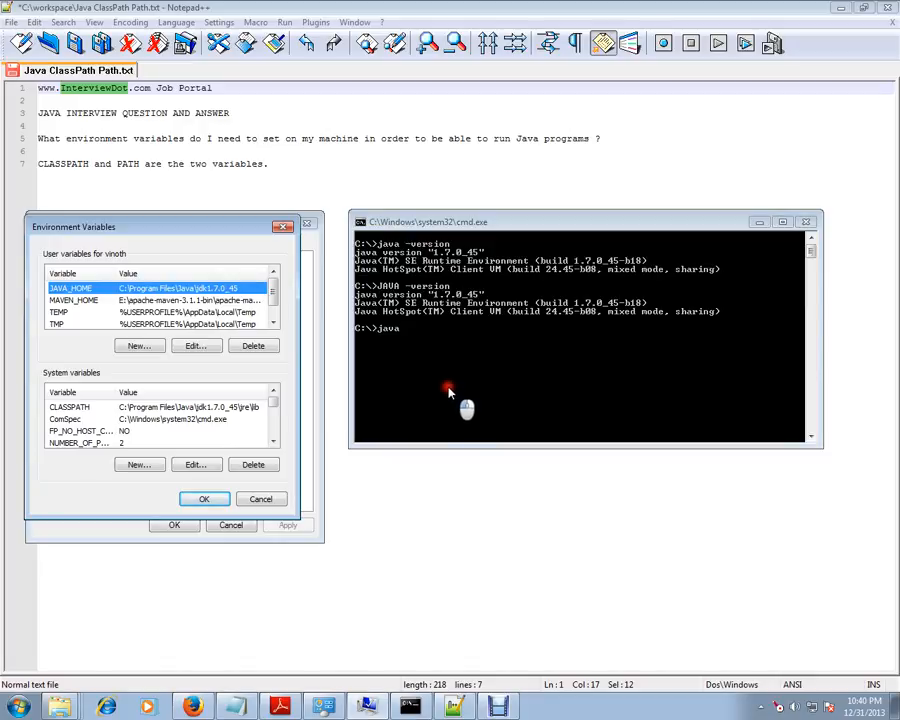
mouse_move(504, 616)
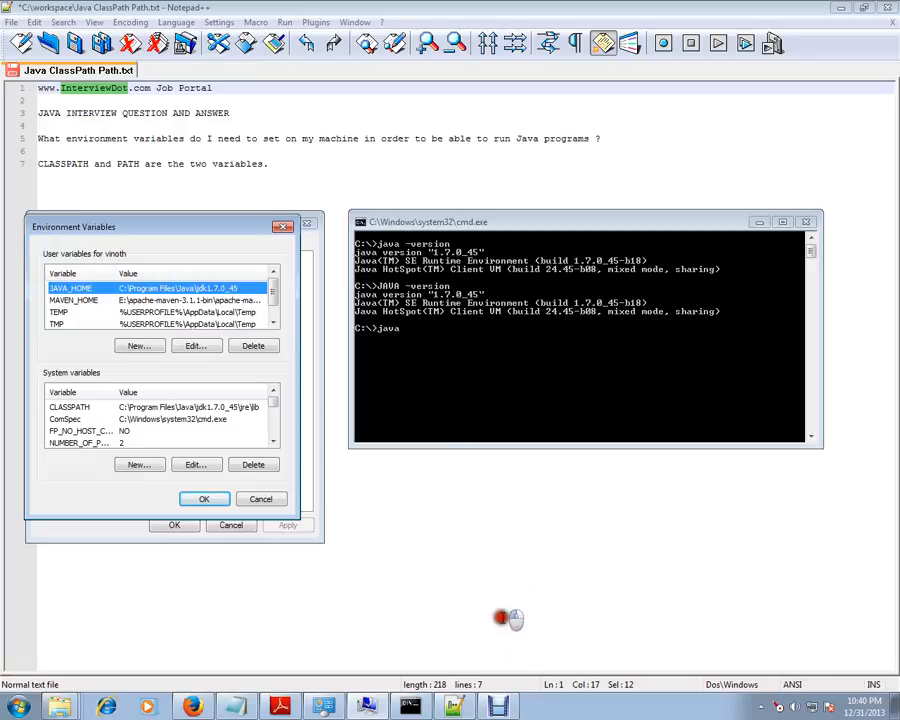